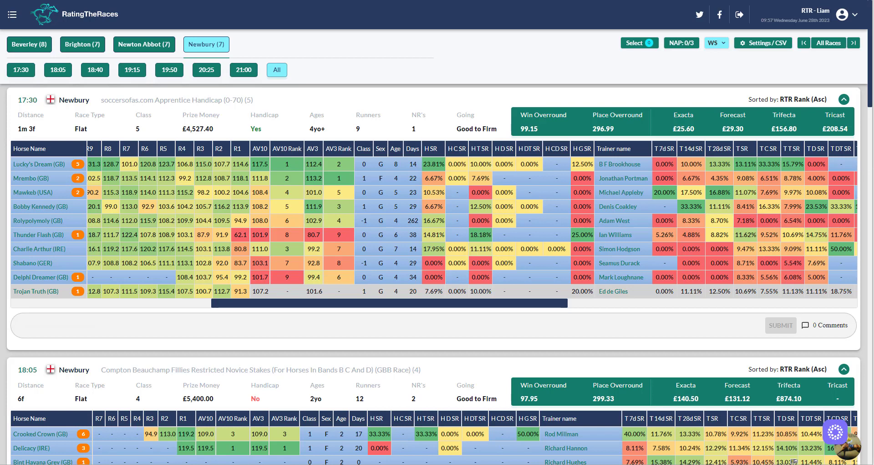
pyautogui.moveTo(367, 100)
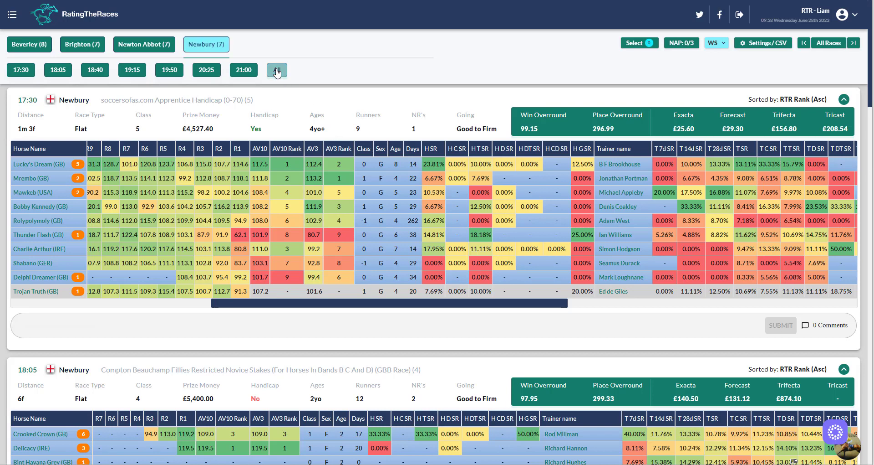
# Reload every Newbury race card via All race so each table returns to its first columns.
pyautogui.click(716, 43)
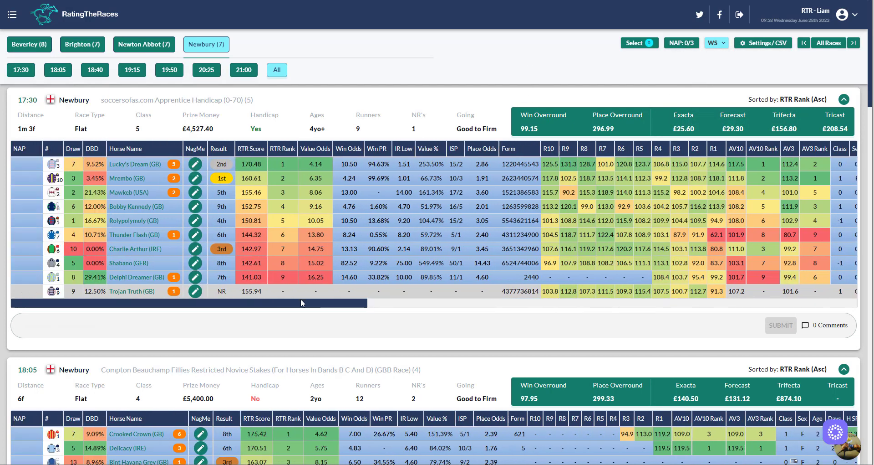
# Scroll the 17:30 table right until the H SR and H C SR columns show, other tables following.
pyautogui.hscroll(3)
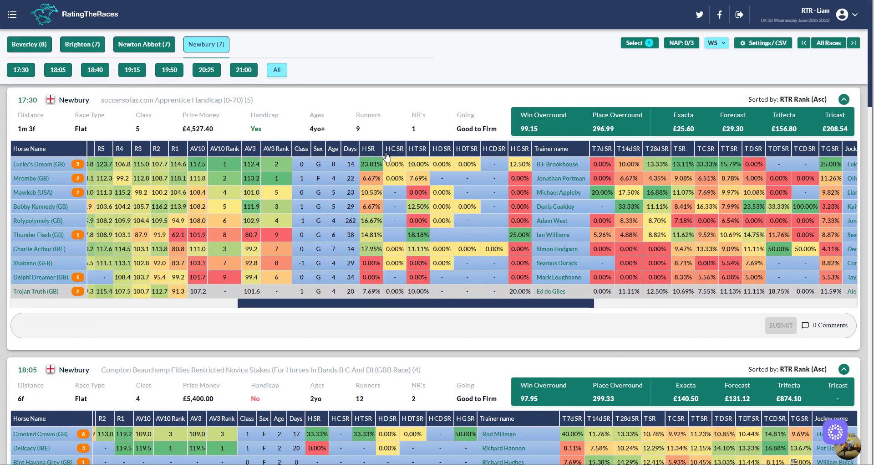
pyautogui.moveTo(389, 157)
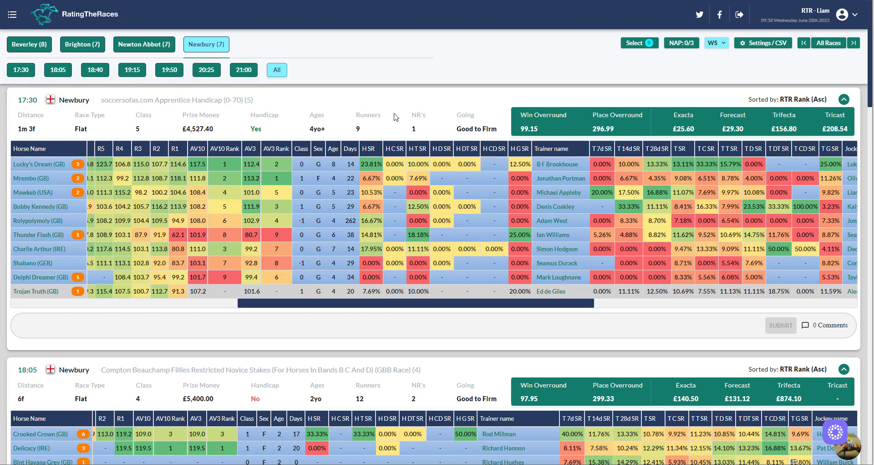
# Scroll down through the 18:40, 19:15, 19:50 and 20:25 cards to the 21:00 race, strike-rate columns visible.
pyautogui.scroll(-3)
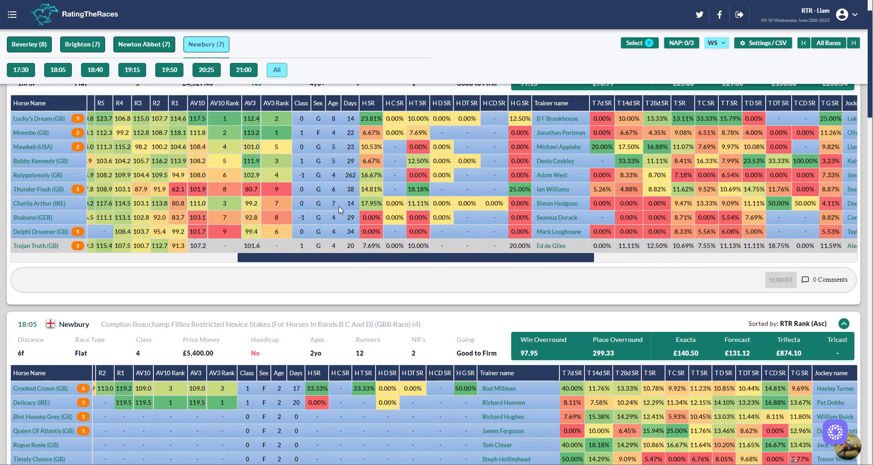
pyautogui.scroll(-3)
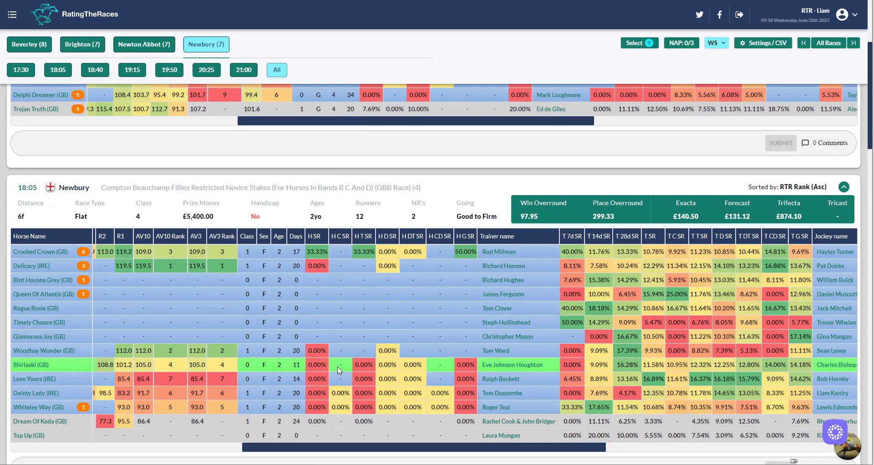
pyautogui.scroll(-3)
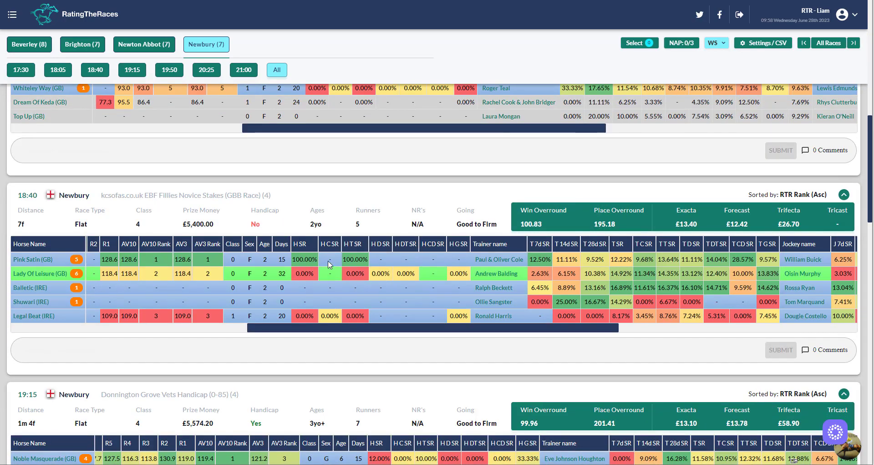
pyautogui.scroll(-3)
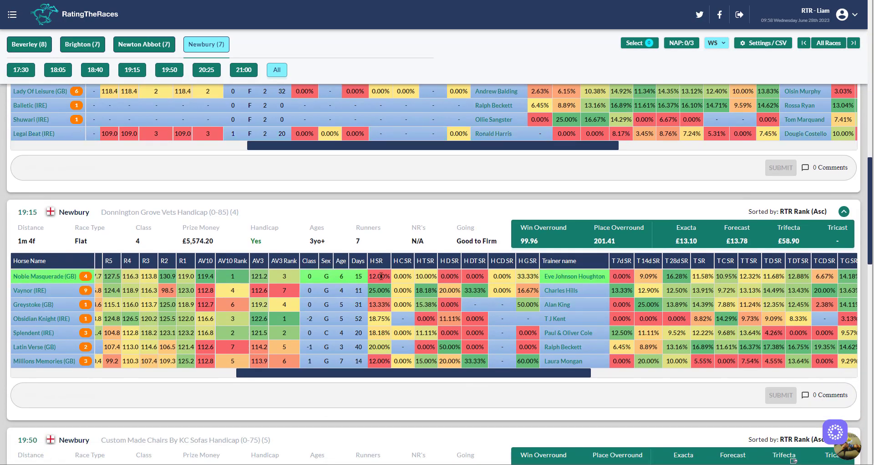
pyautogui.moveTo(402, 331)
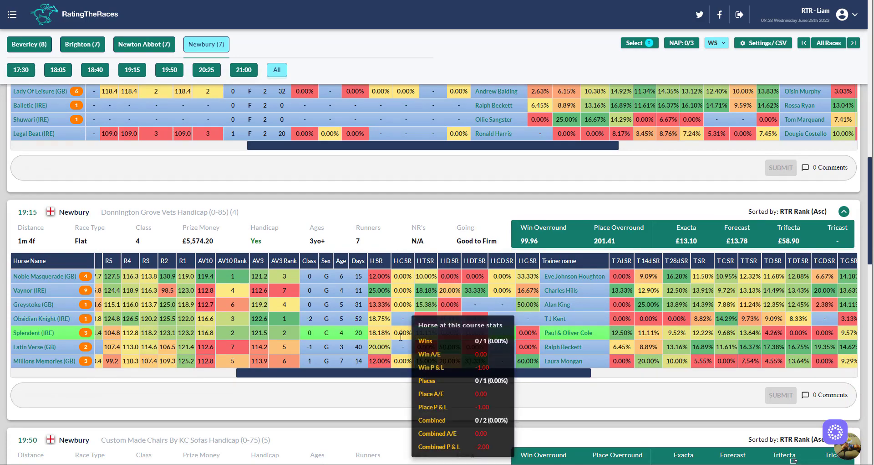
pyautogui.scroll(-3)
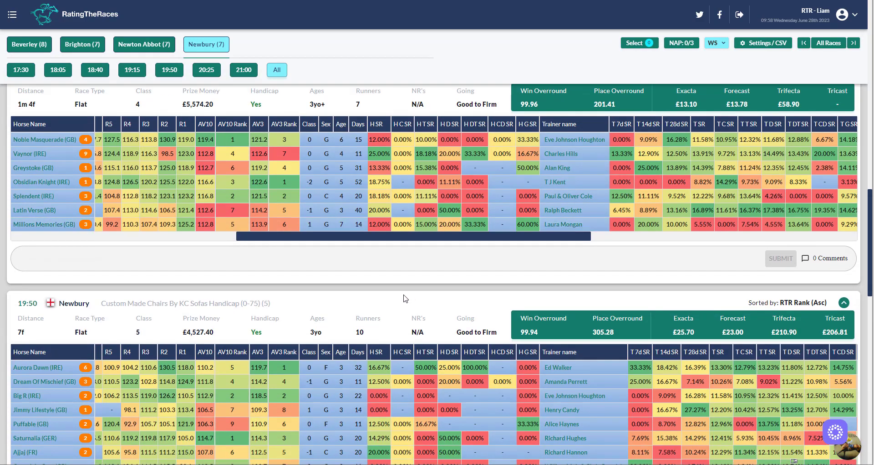
pyautogui.scroll(-3)
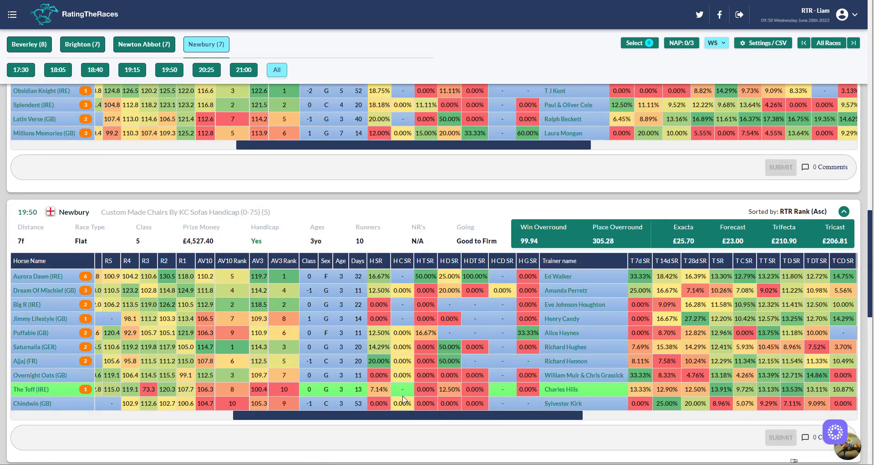
pyautogui.scroll(-3)
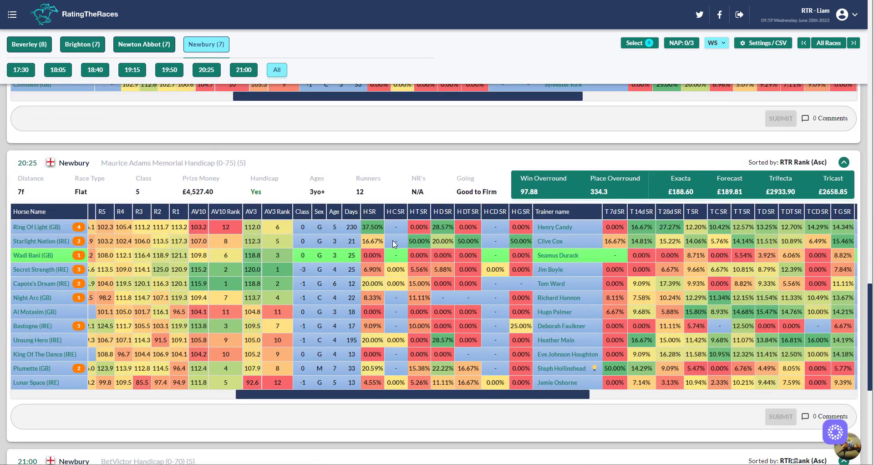
pyautogui.scroll(-3)
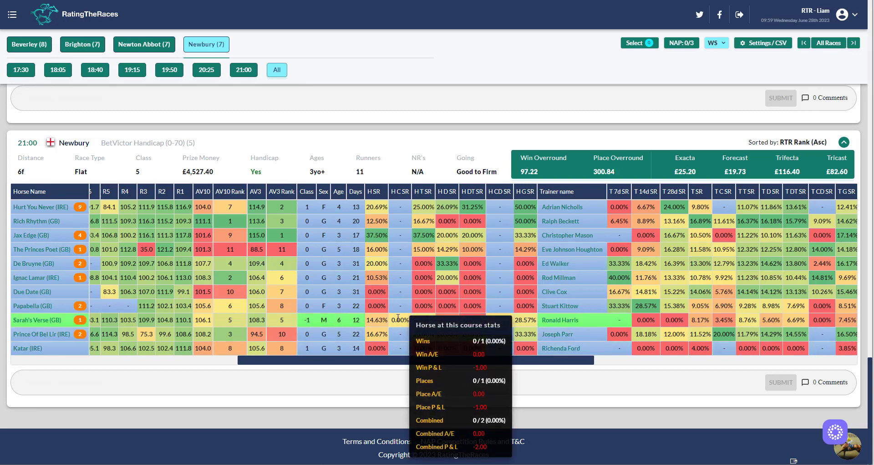
pyautogui.moveTo(409, 162)
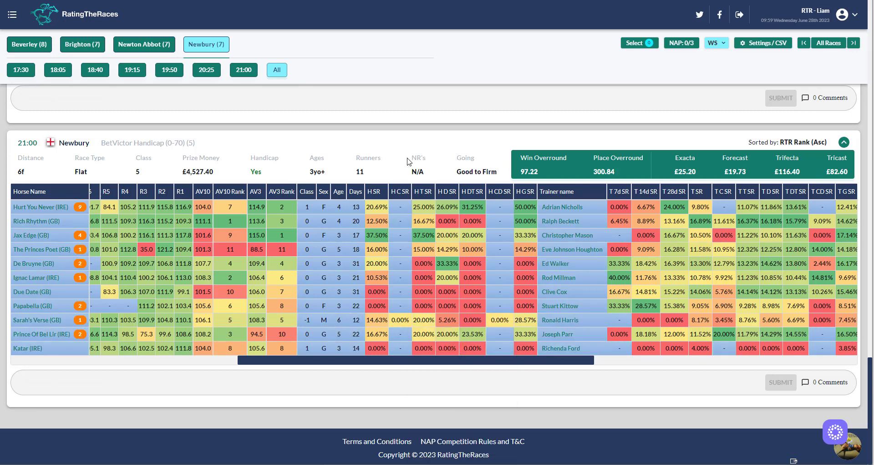
pyautogui.moveTo(404, 169)
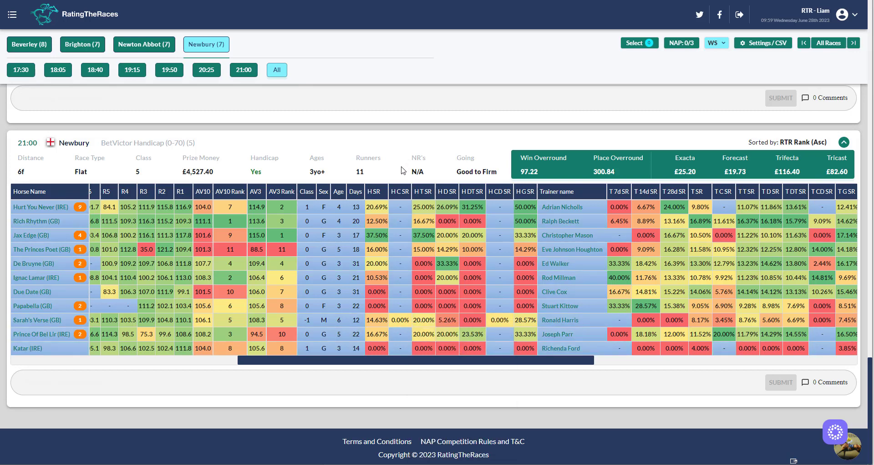
pyautogui.moveTo(398, 176)
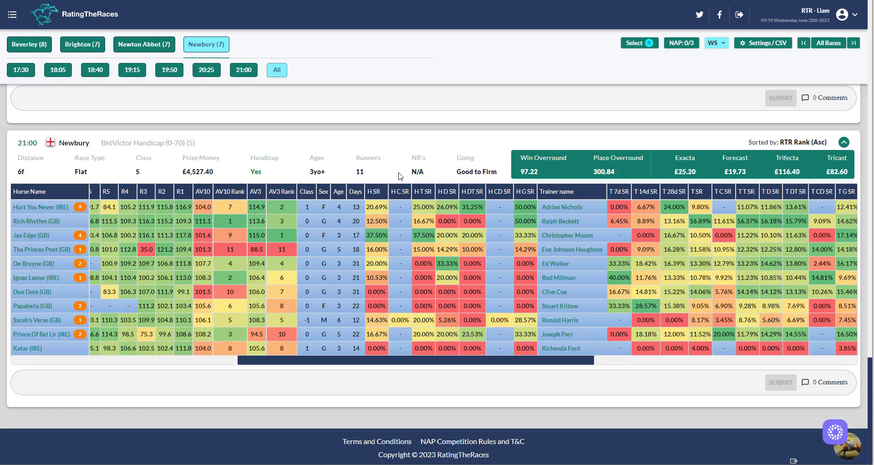
pyautogui.moveTo(481, 153)
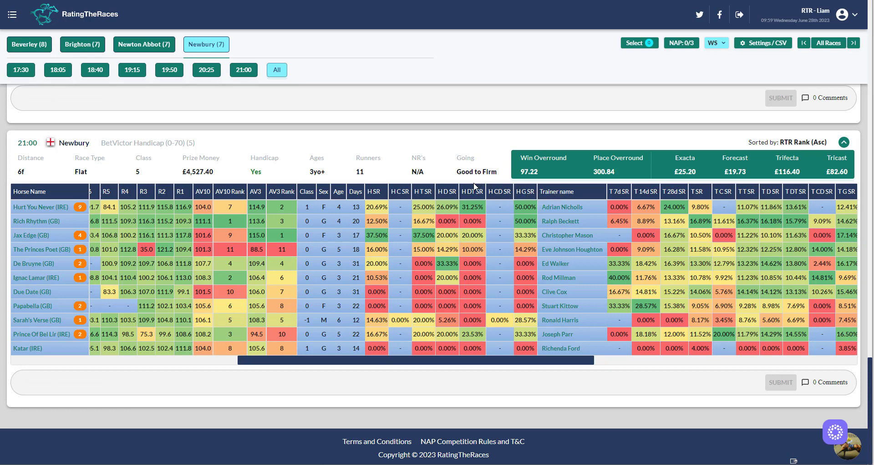
pyautogui.moveTo(372, 196)
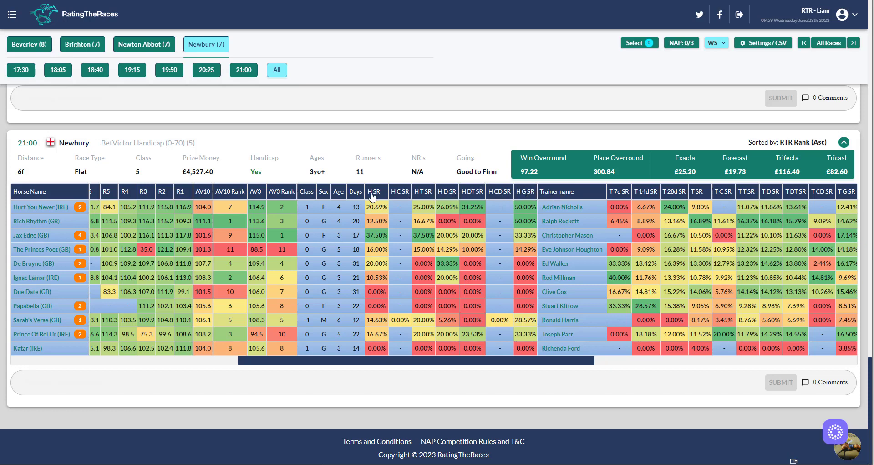
pyautogui.moveTo(431, 370)
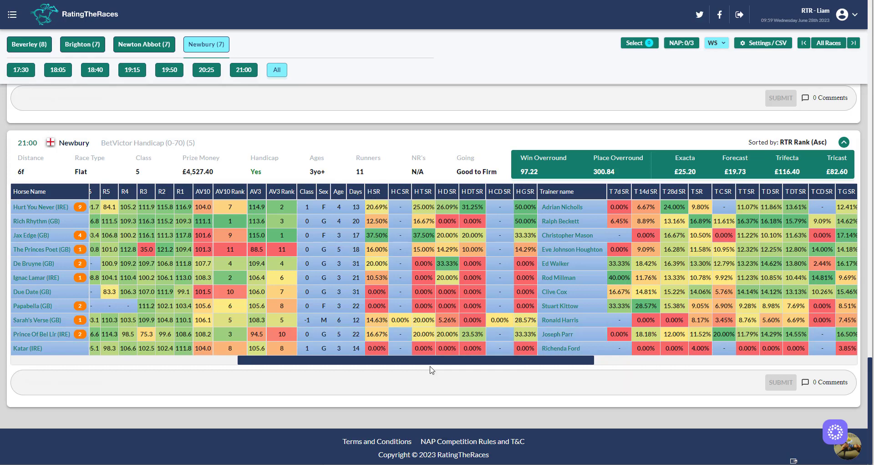
# Shift the tables toward earlier columns and bring the 20:25 card's runners into view above the 21:00 table.
pyautogui.hscroll(3)
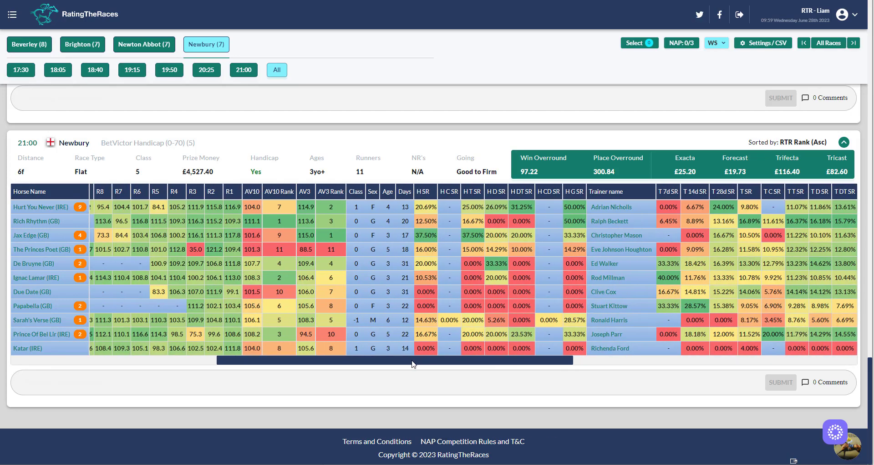
pyautogui.moveTo(445, 160)
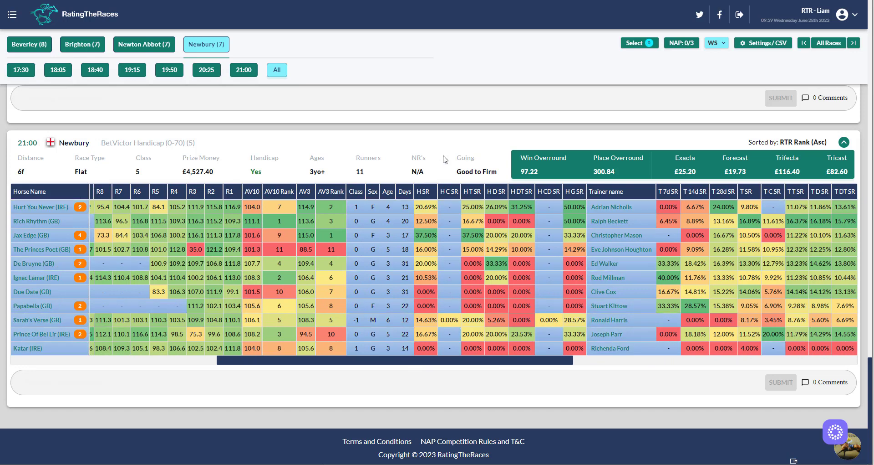
pyautogui.moveTo(454, 204)
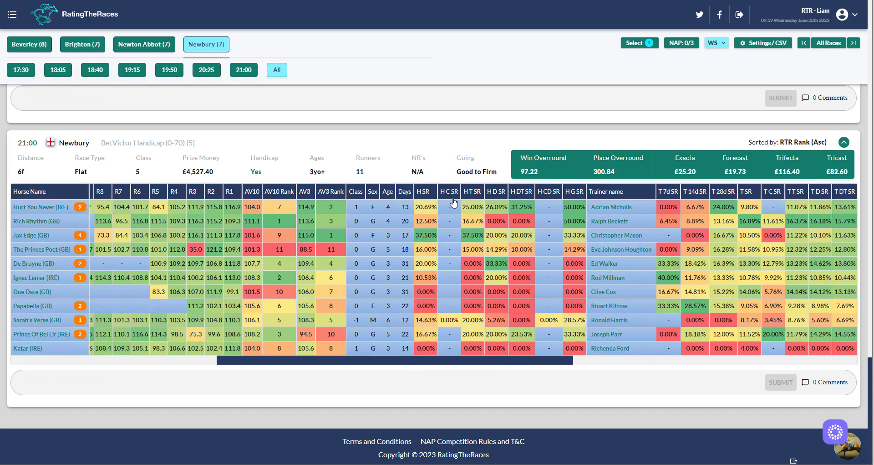
pyautogui.scroll(-3)
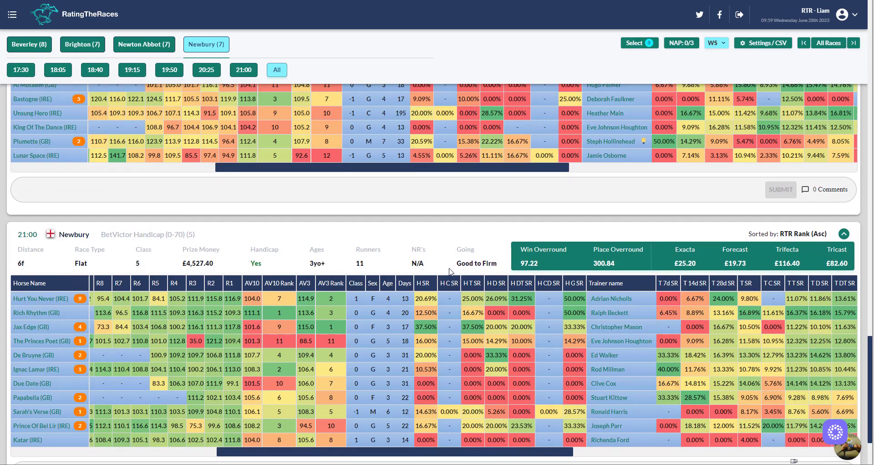